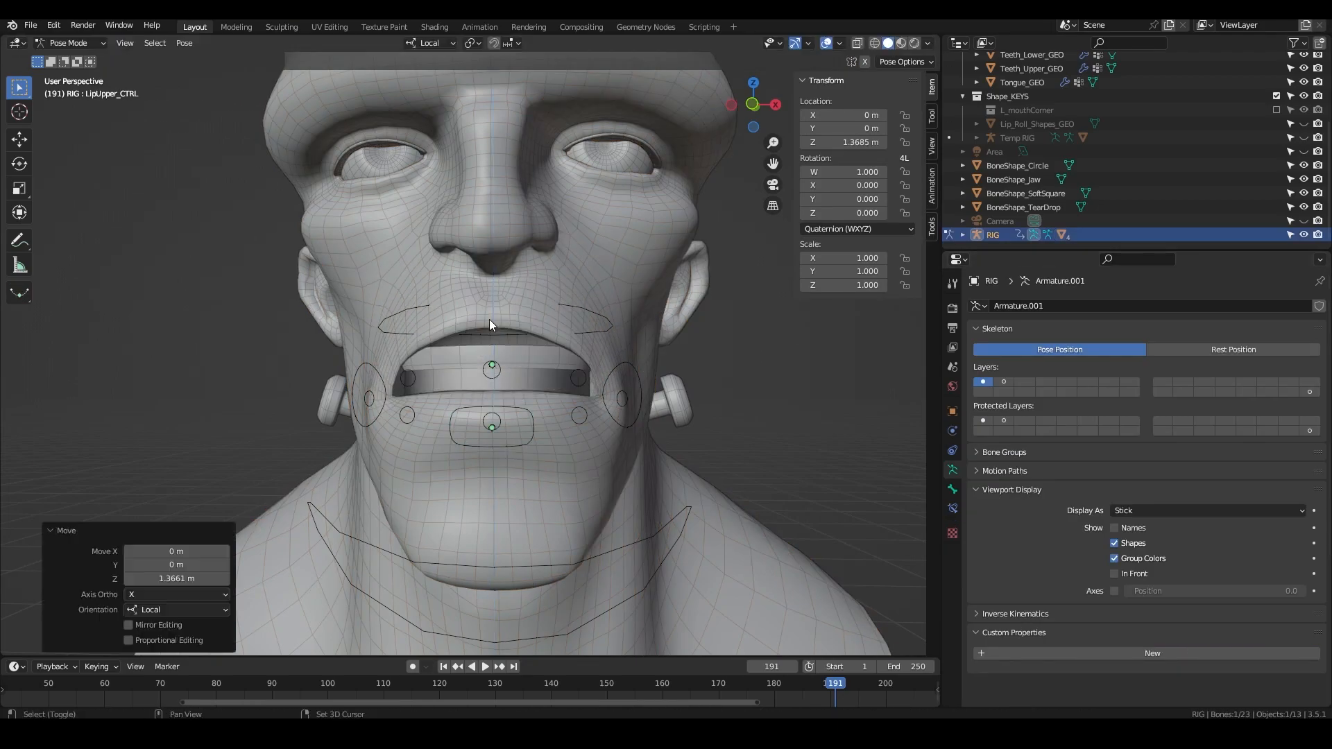
# - Enter Edit Mode on the RIG armature and select the LipLower_CTRL bone
pyautogui.press('Tab')
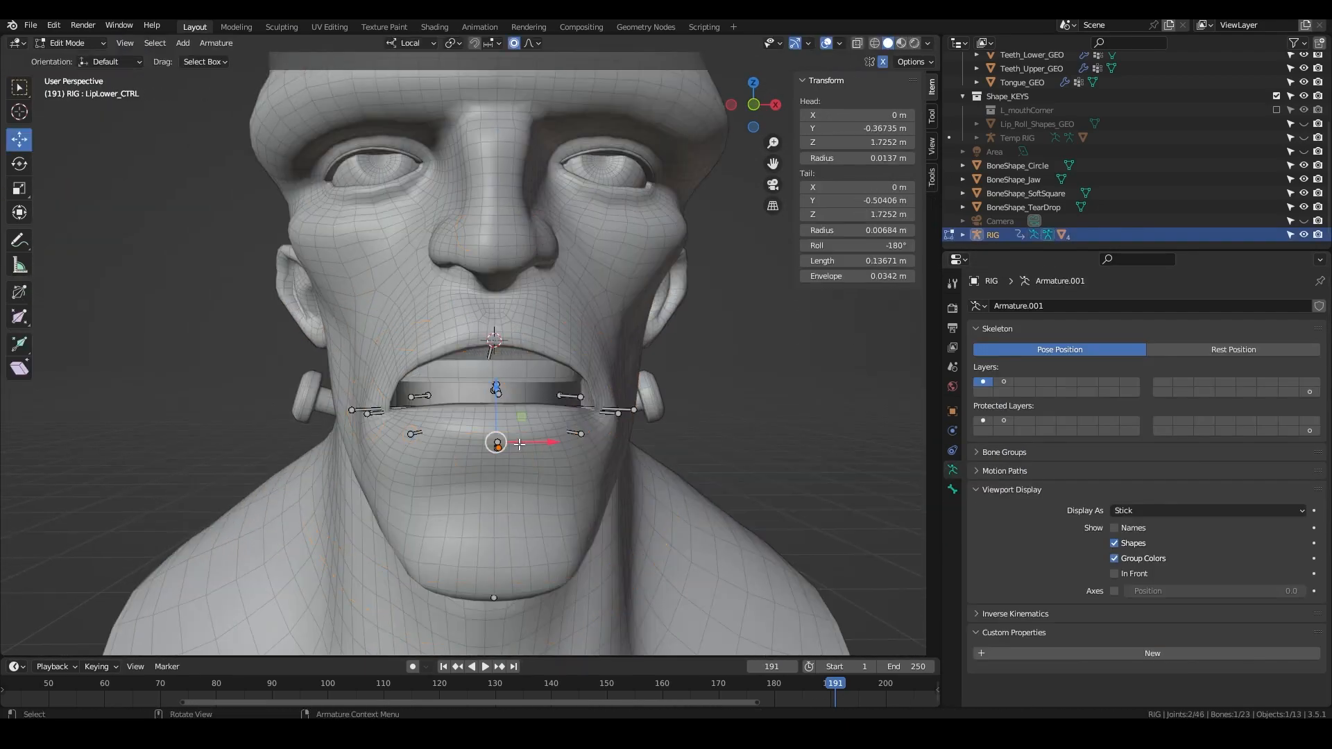
pyautogui.click(65, 43)
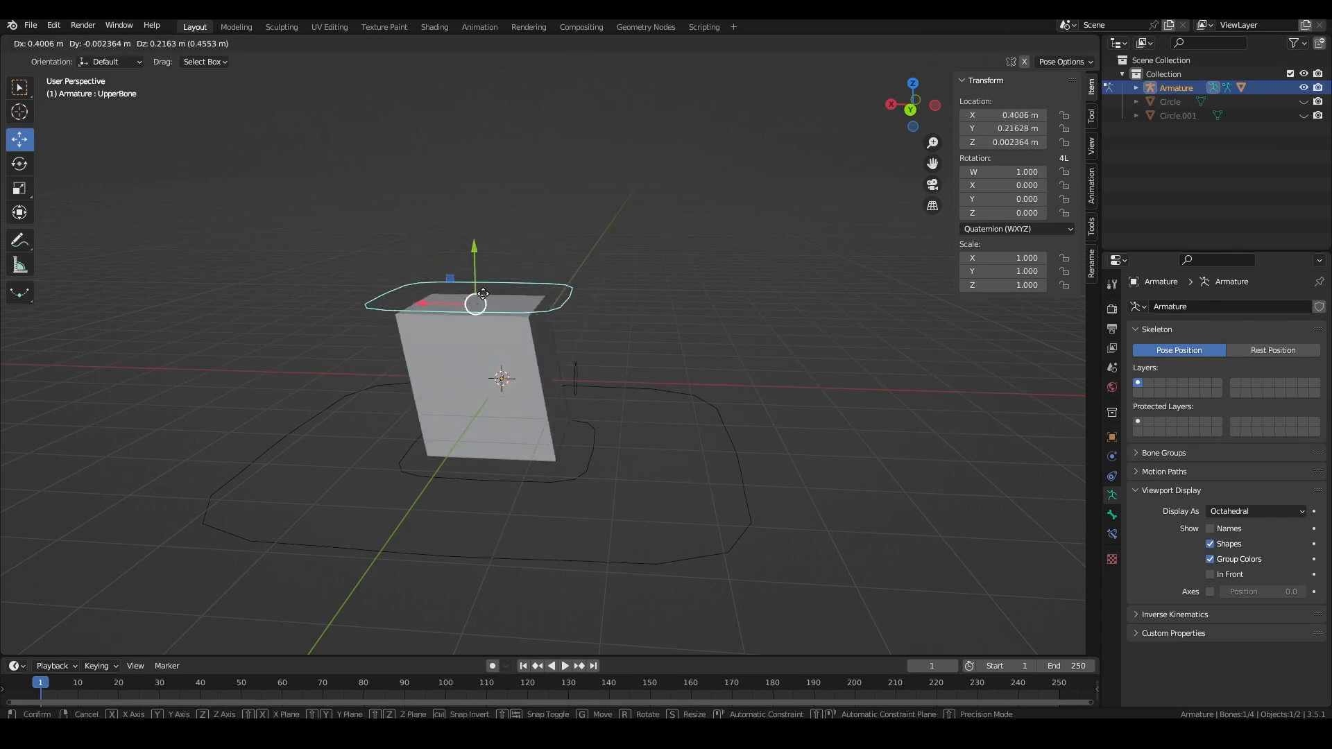
# - Raise UpperBone to skew the cube, then reselect it at rest
pyautogui.moveTo(476, 301); pyautogui.dragTo(452, 429)
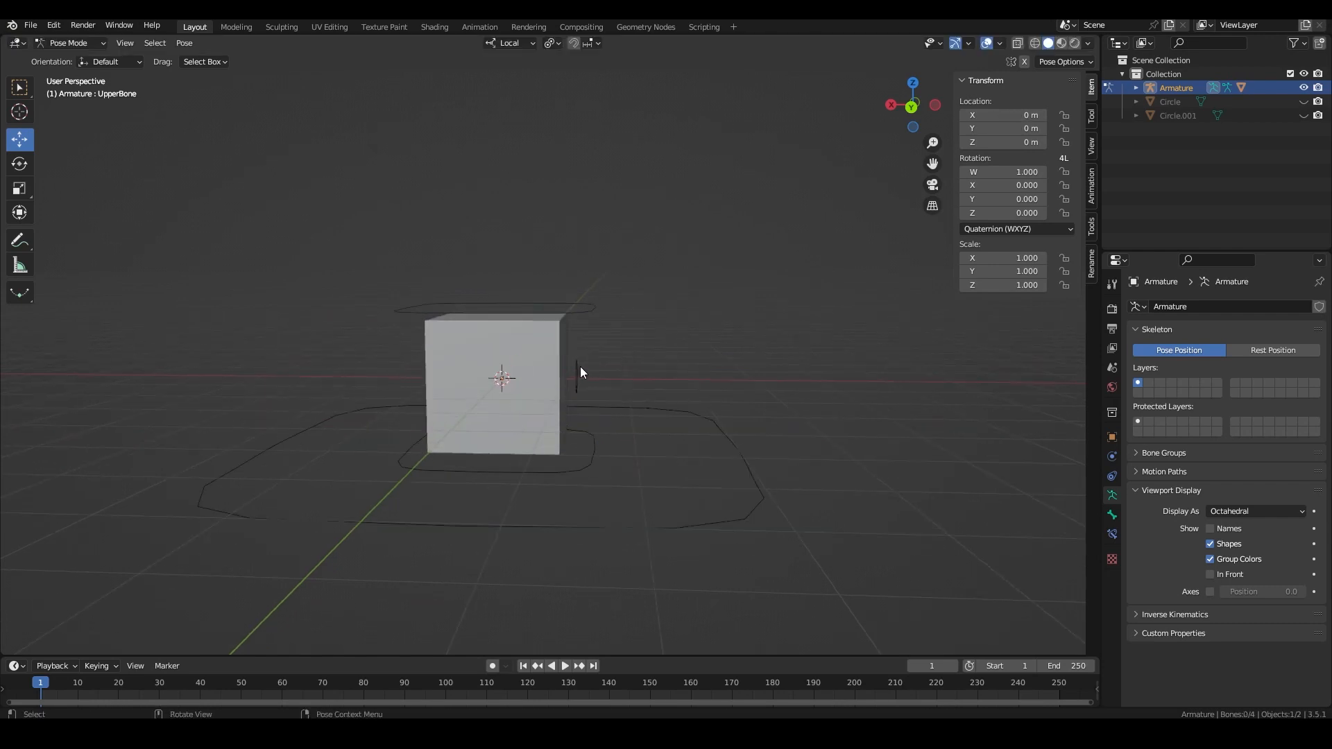
pyautogui.click(573, 376)
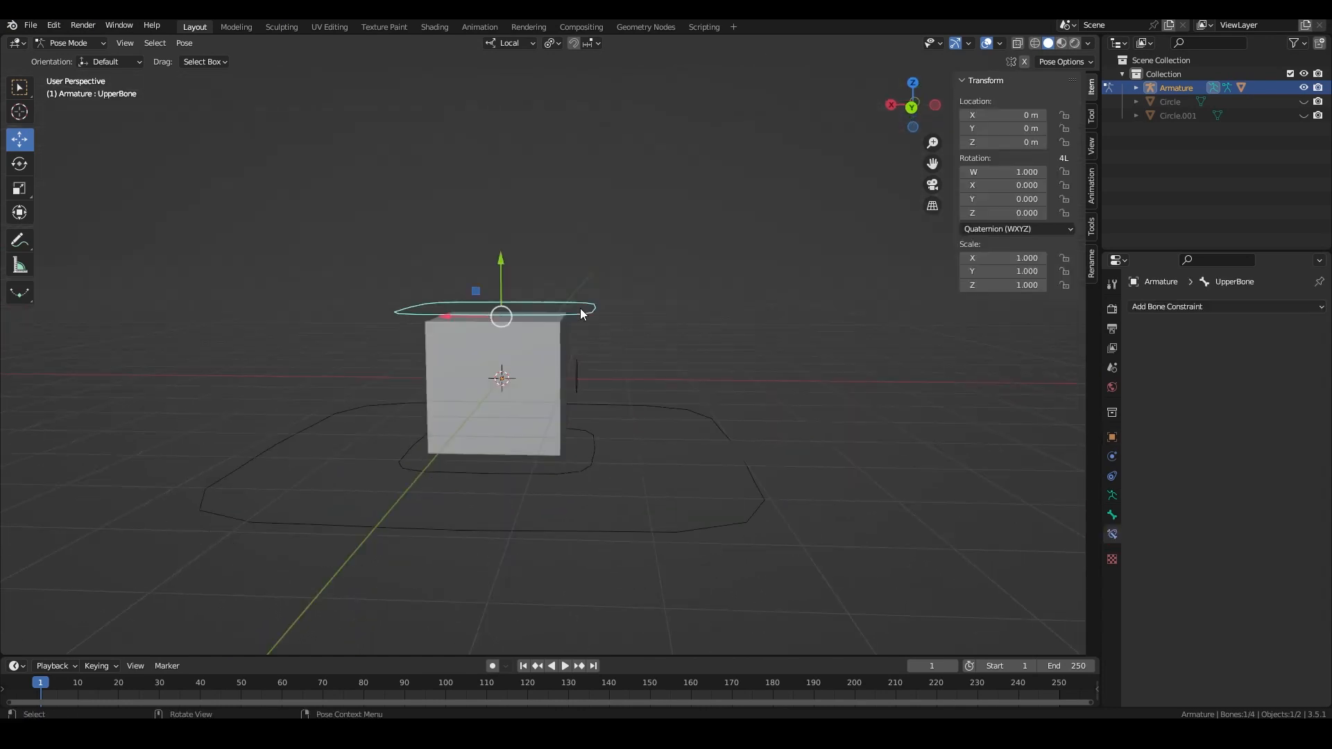
# - Select the CTRL bone and adjust its second Child Of constraint's influence
pyautogui.click(501, 468)
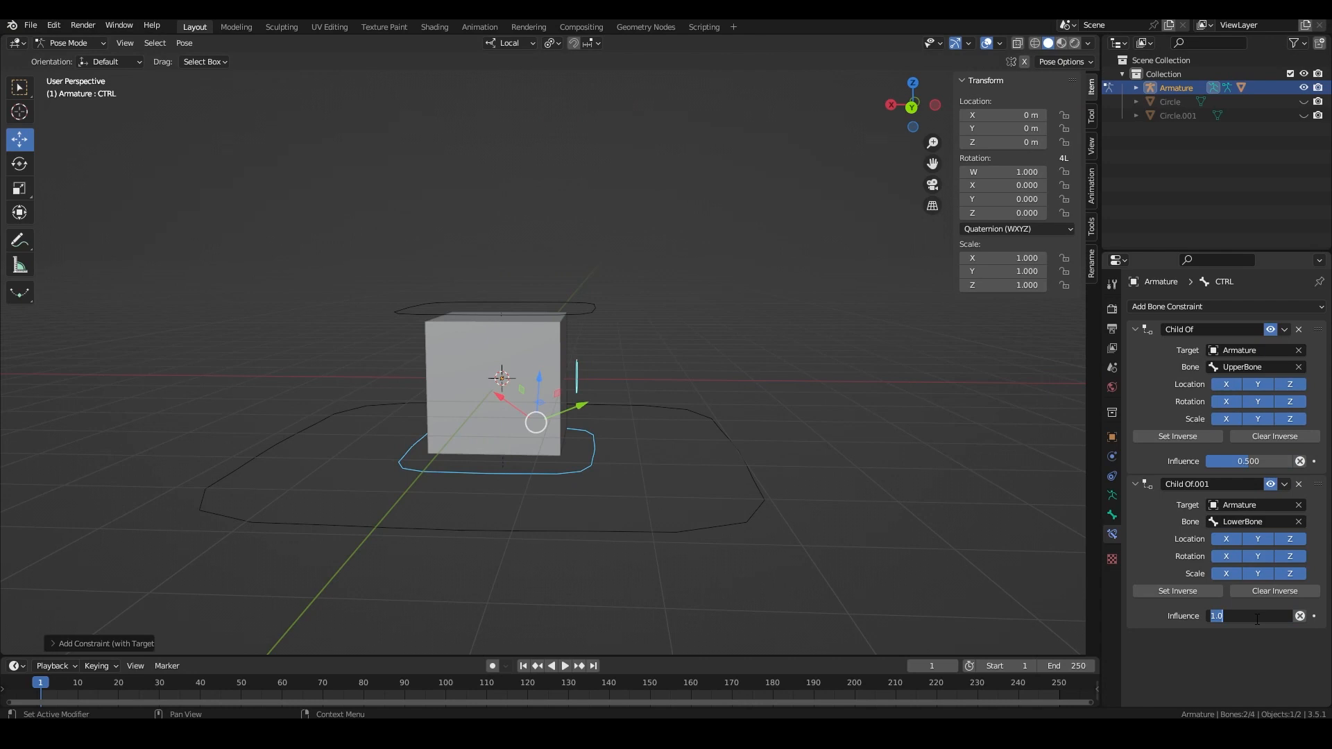
pyautogui.moveTo(536, 422); pyautogui.dragTo(505, 467)
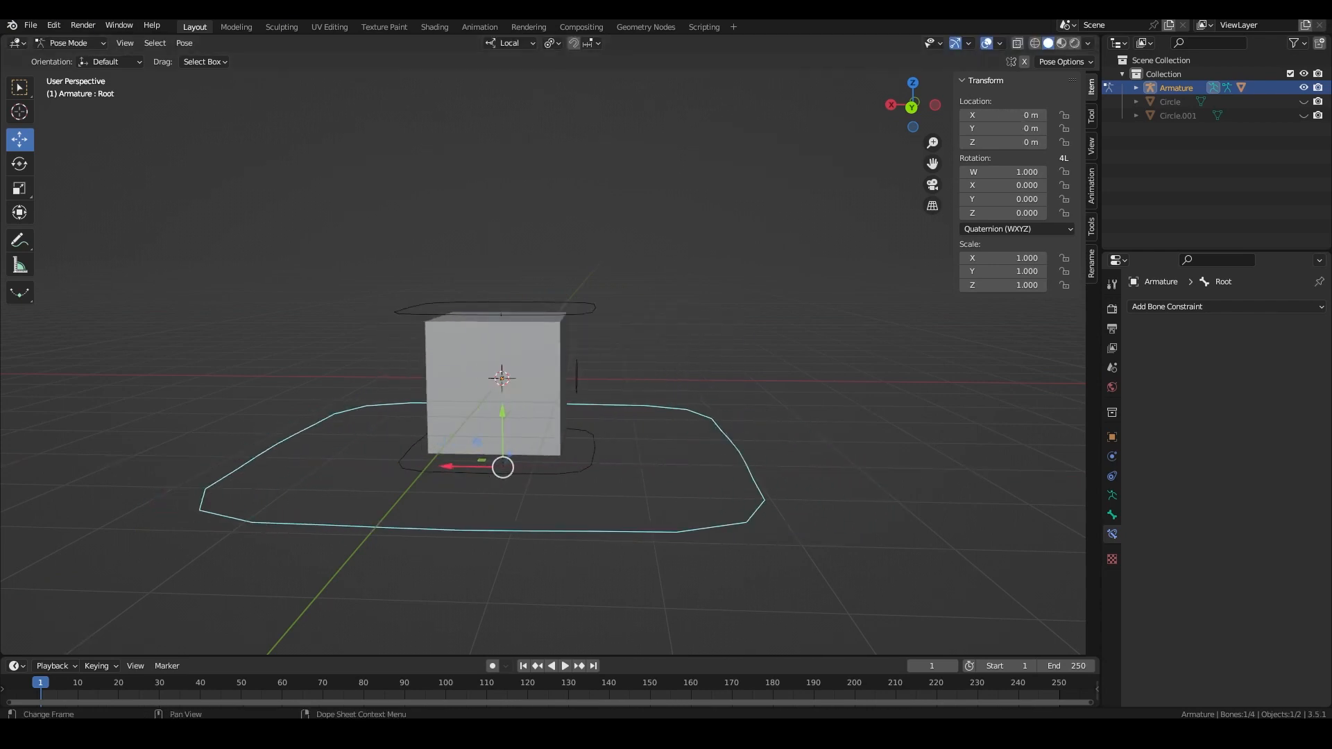
# - Duplicate CTRL into a larger PARENT bone using the Circle.001 custom shape
pyautogui.click(66, 43)
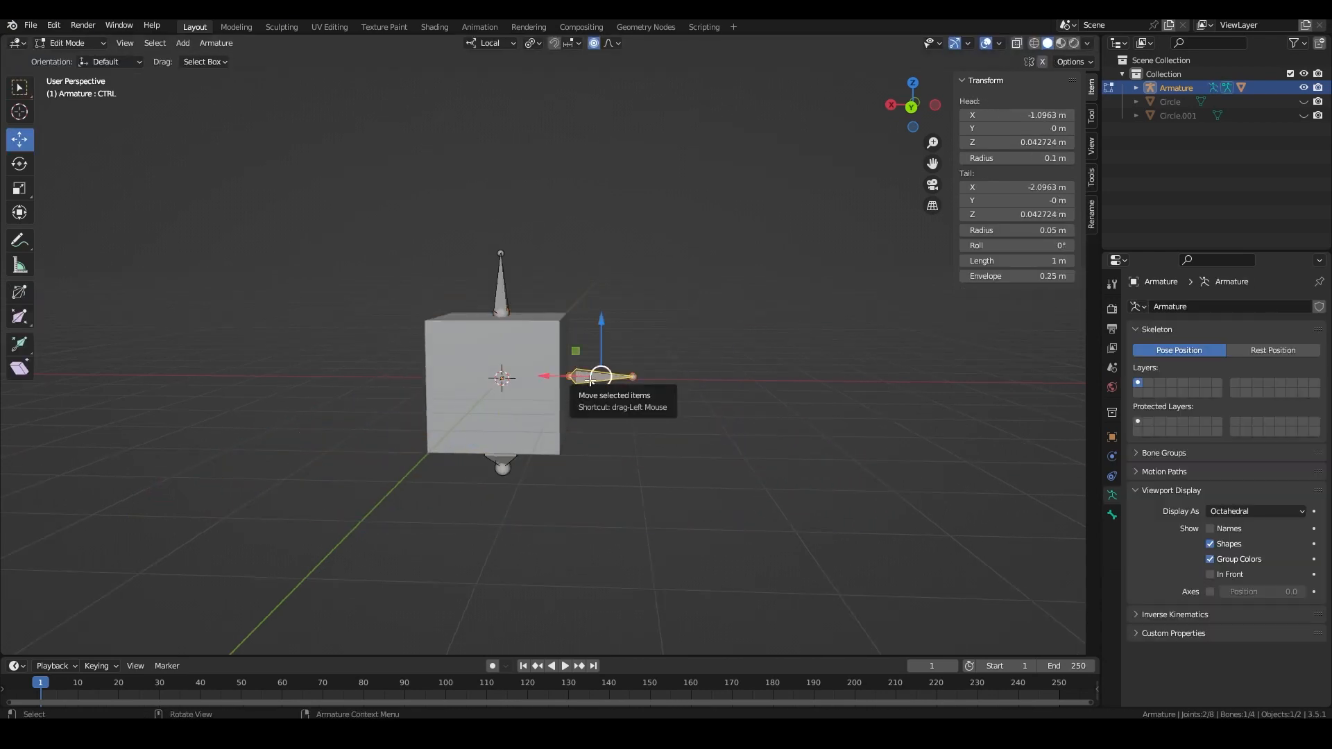
pyautogui.press('shift+d')
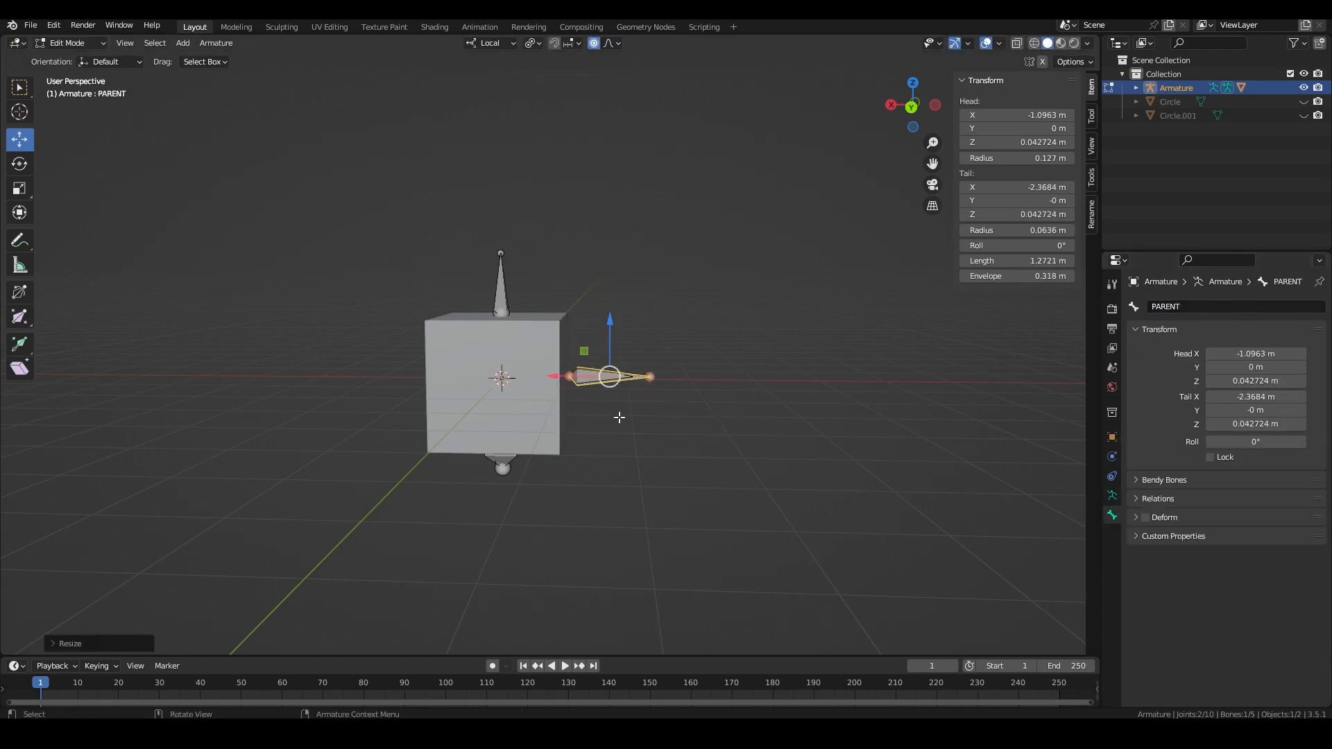
pyautogui.click(611, 376)
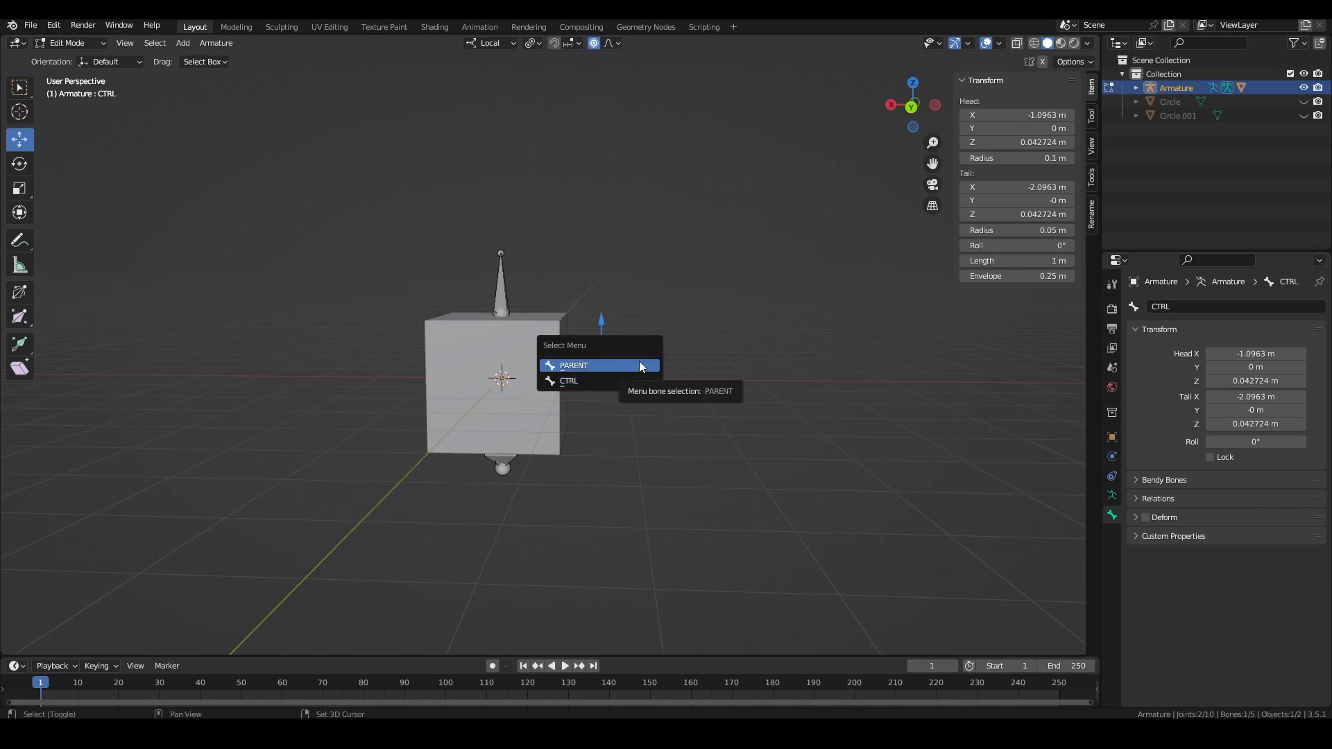
pyautogui.click(573, 365)
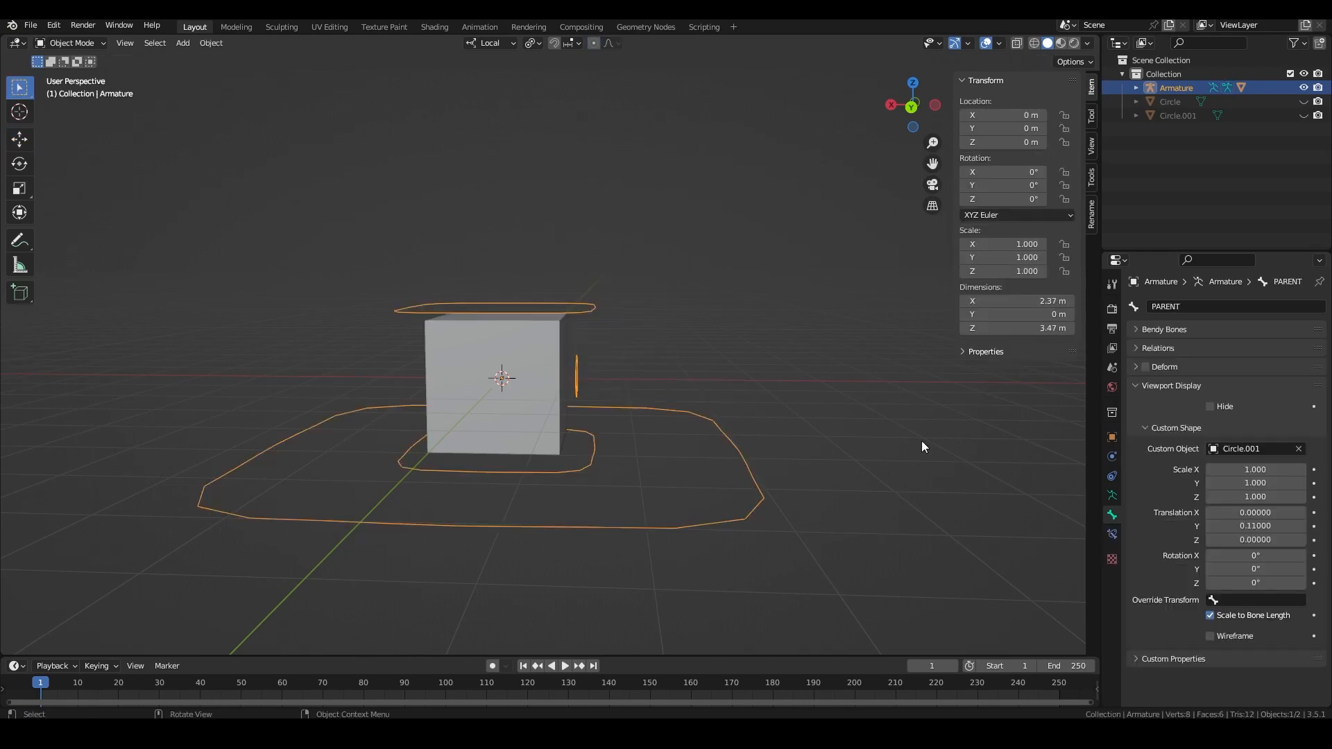
pyautogui.click(71, 43)
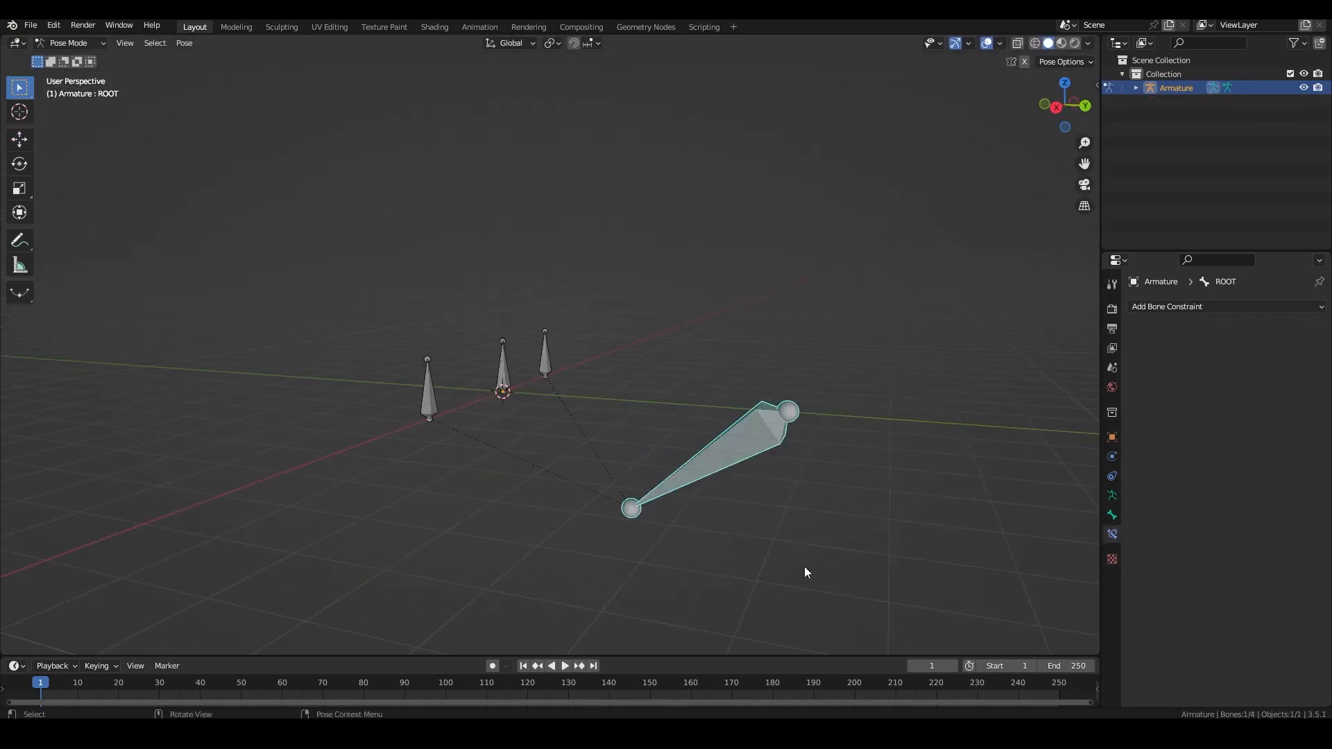
# - Rotate the ROOT bone along global X and watch PARENT A follow it
pyautogui.press('r')
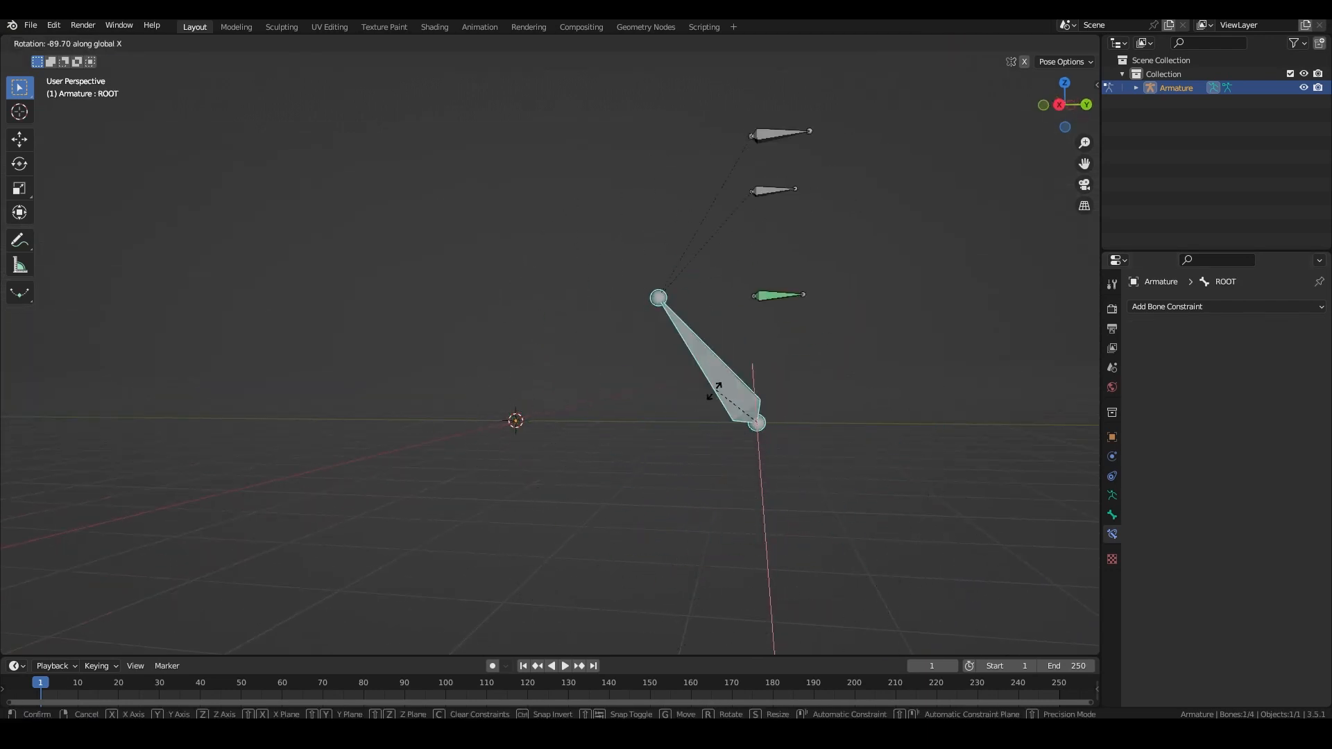
pyautogui.click(732, 424)
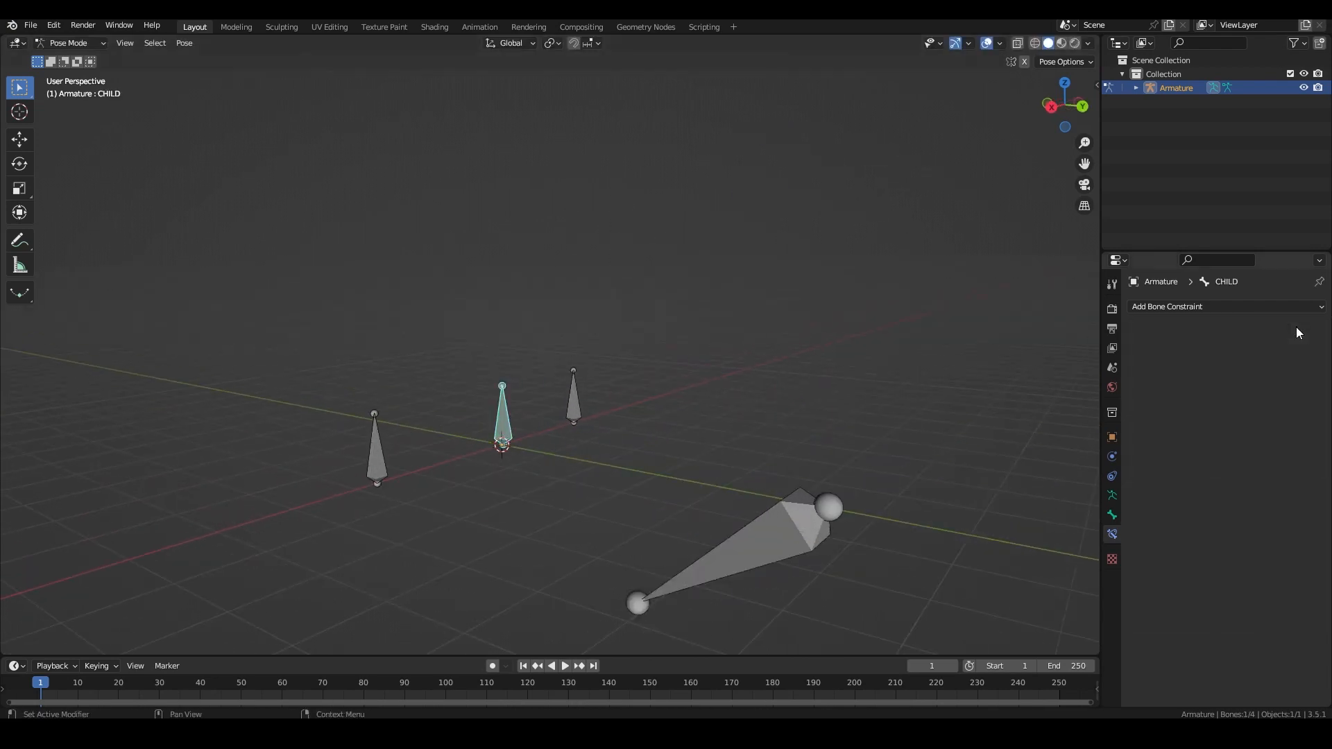
pyautogui.click(376, 450)
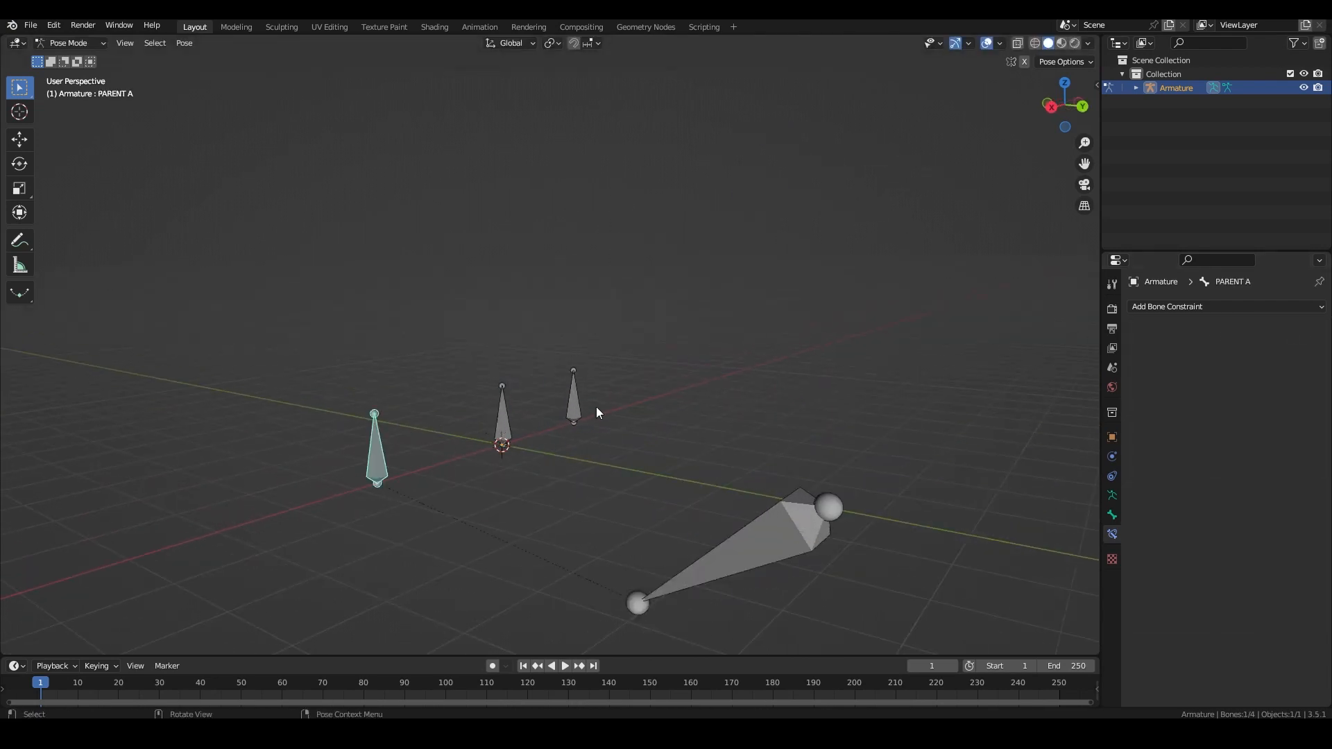
# - Give the CHILD bone an Armature constraint
pyautogui.click(1223, 307)
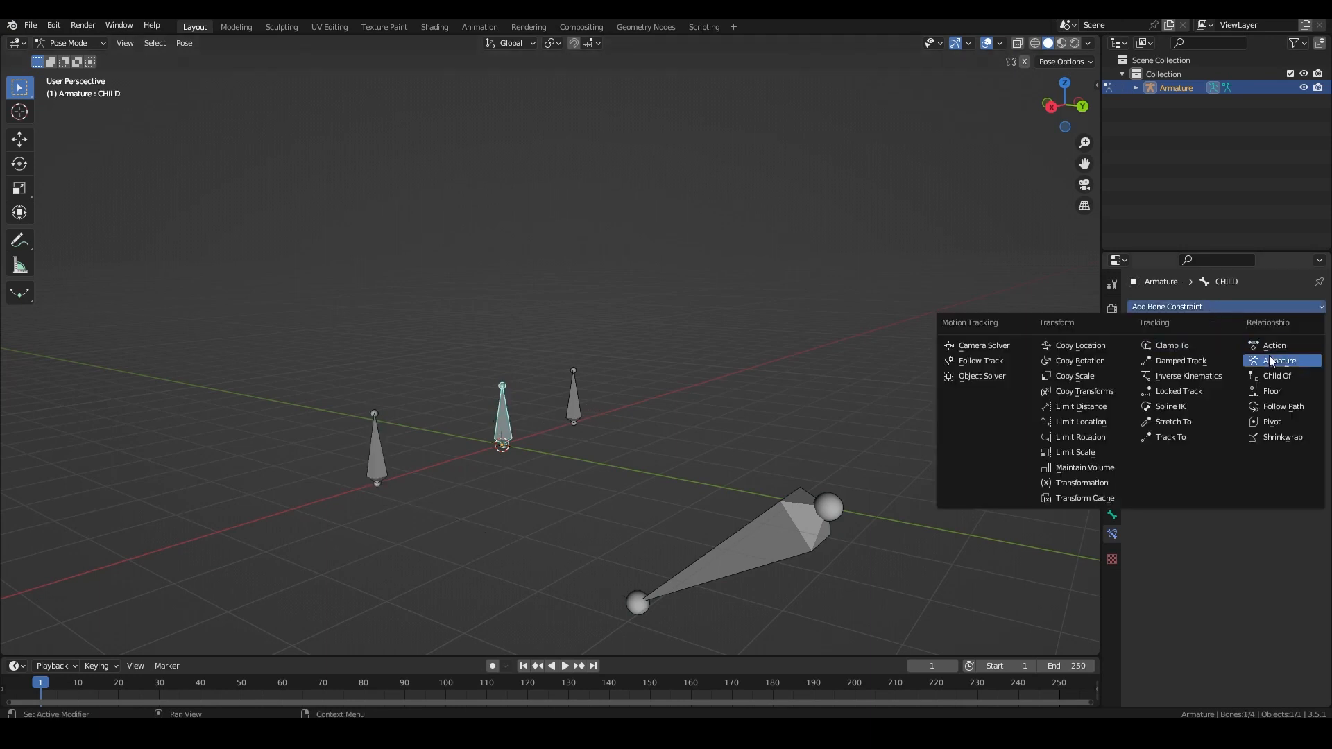
pyautogui.click(1278, 361)
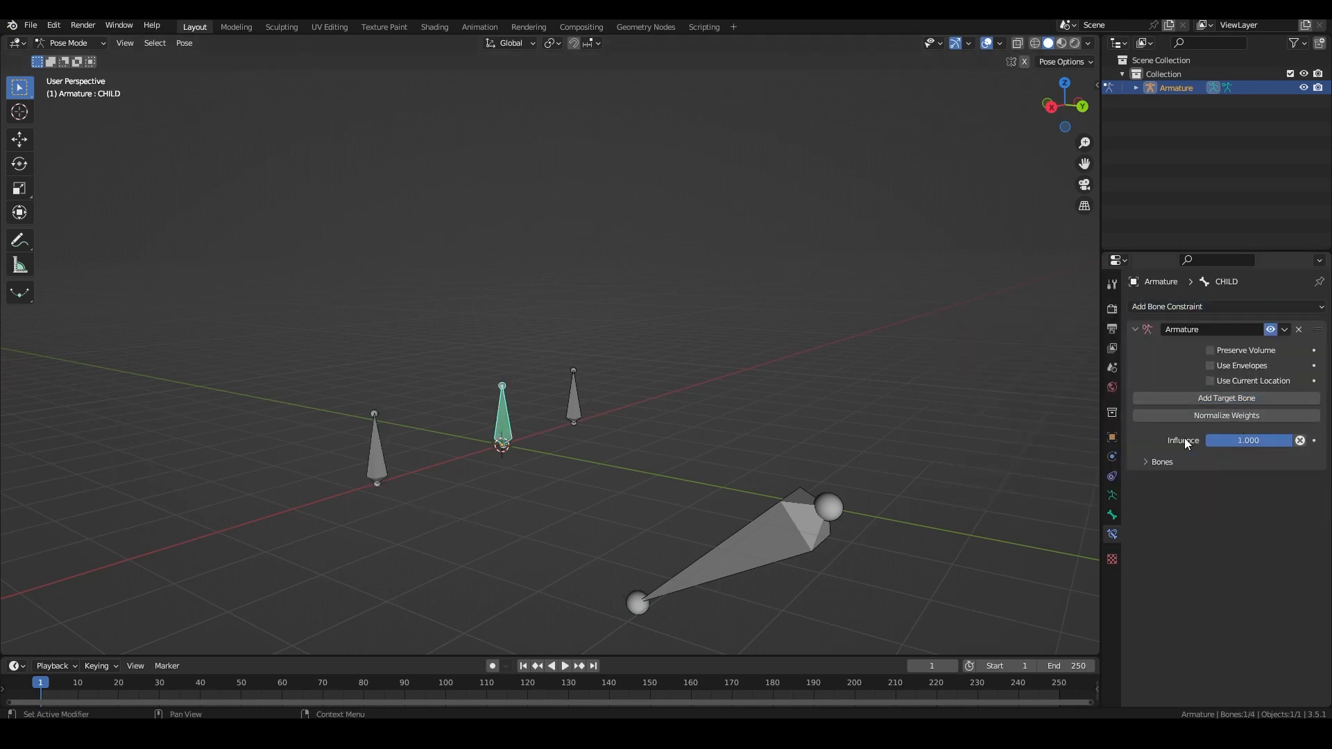
pyautogui.click(1161, 461)
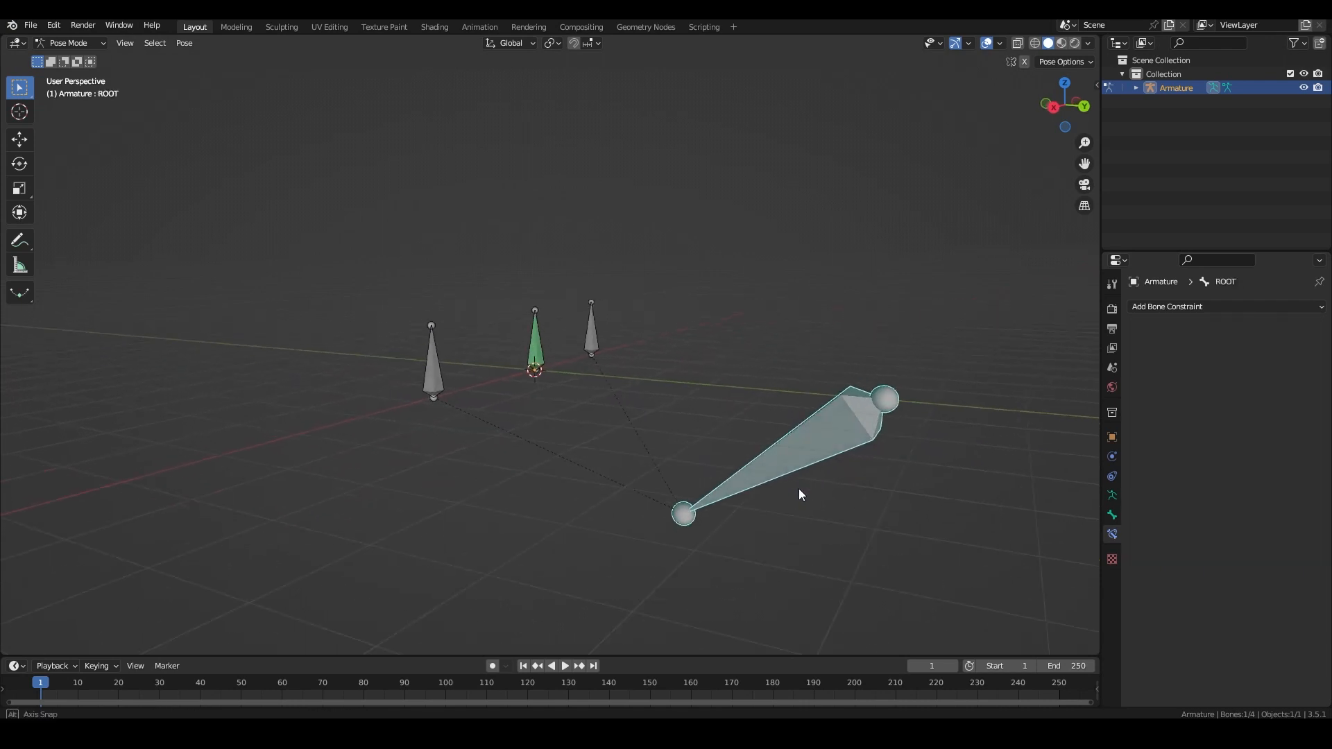
# - Rotate the ROOT bone again to confirm CHILD now follows through the constraint
pyautogui.press('r')
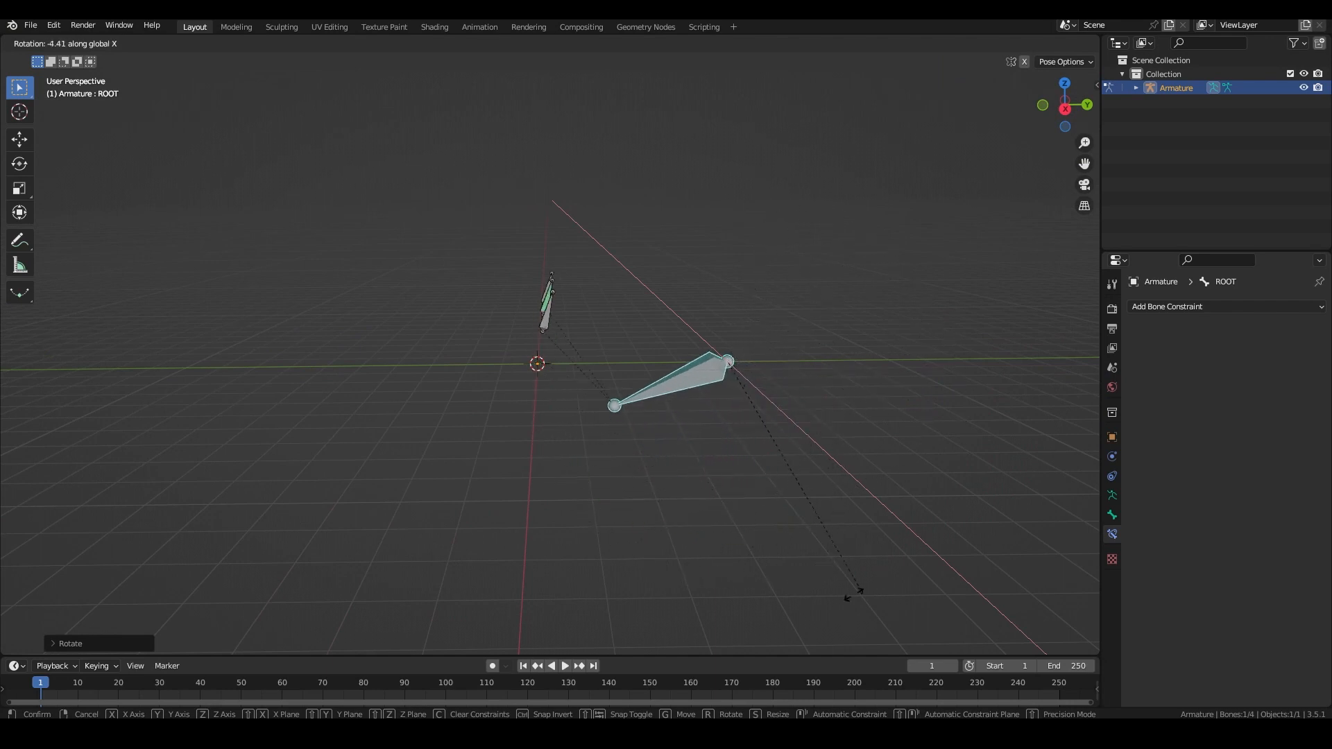
pyautogui.click(591, 377)
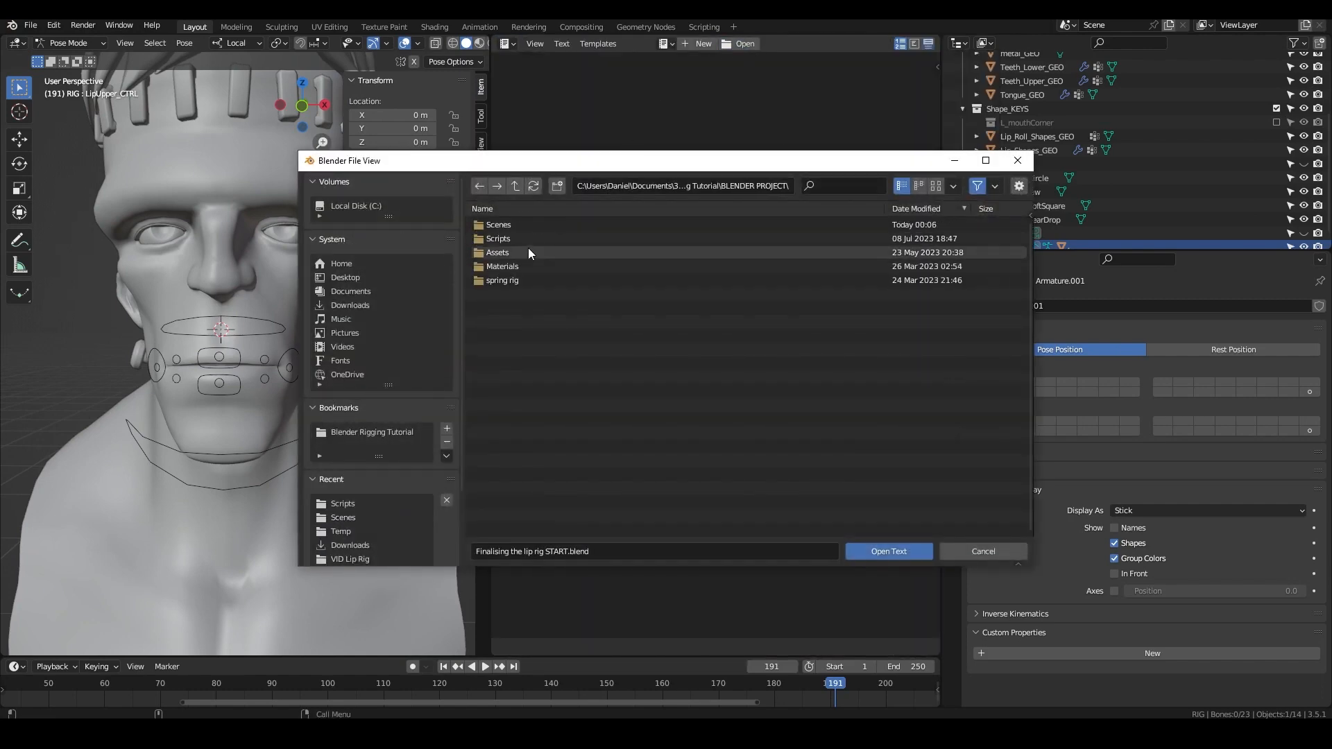
# - Cancel the File View dialog to return to the Frankenstein head rig
pyautogui.click(887, 551)
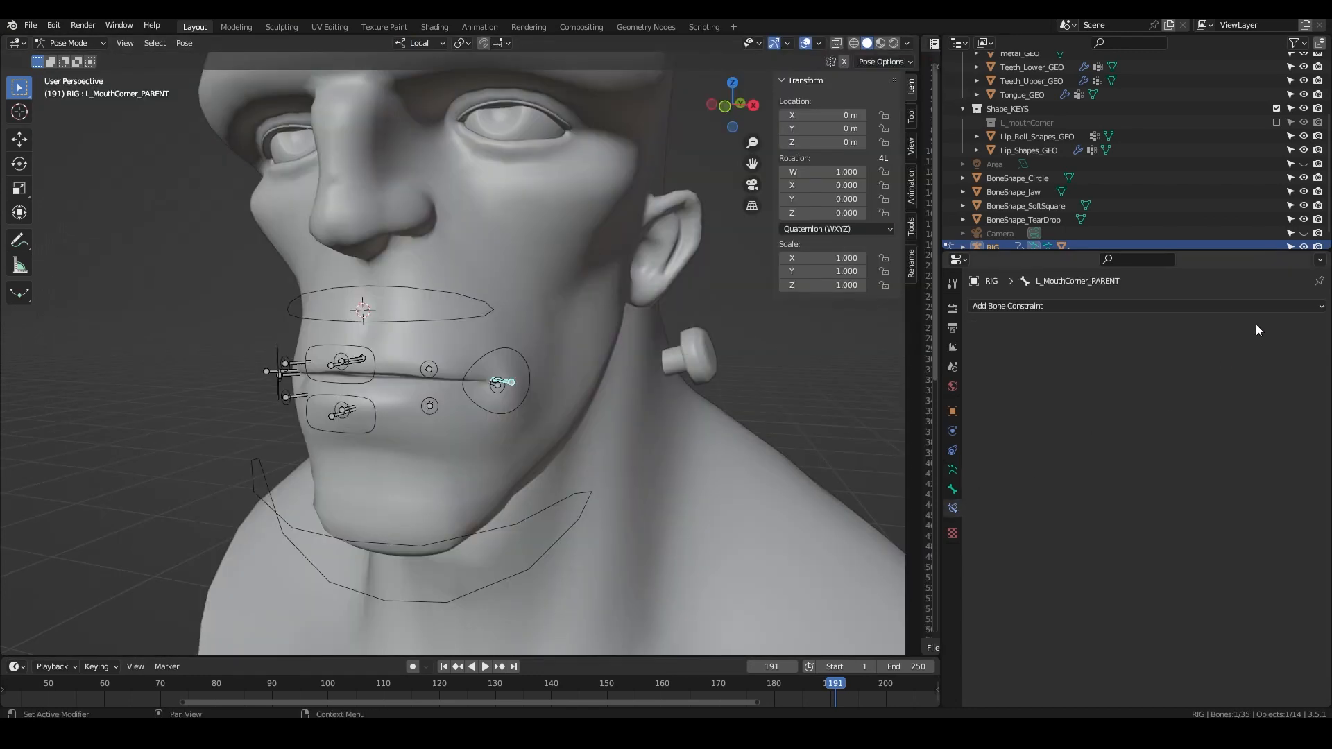
# - Give L_MouthCorner_PARENT an Armature constraint targeting Jaw_Upper and Jaw_Lower at weight 1.0
pyautogui.click(1008, 306)
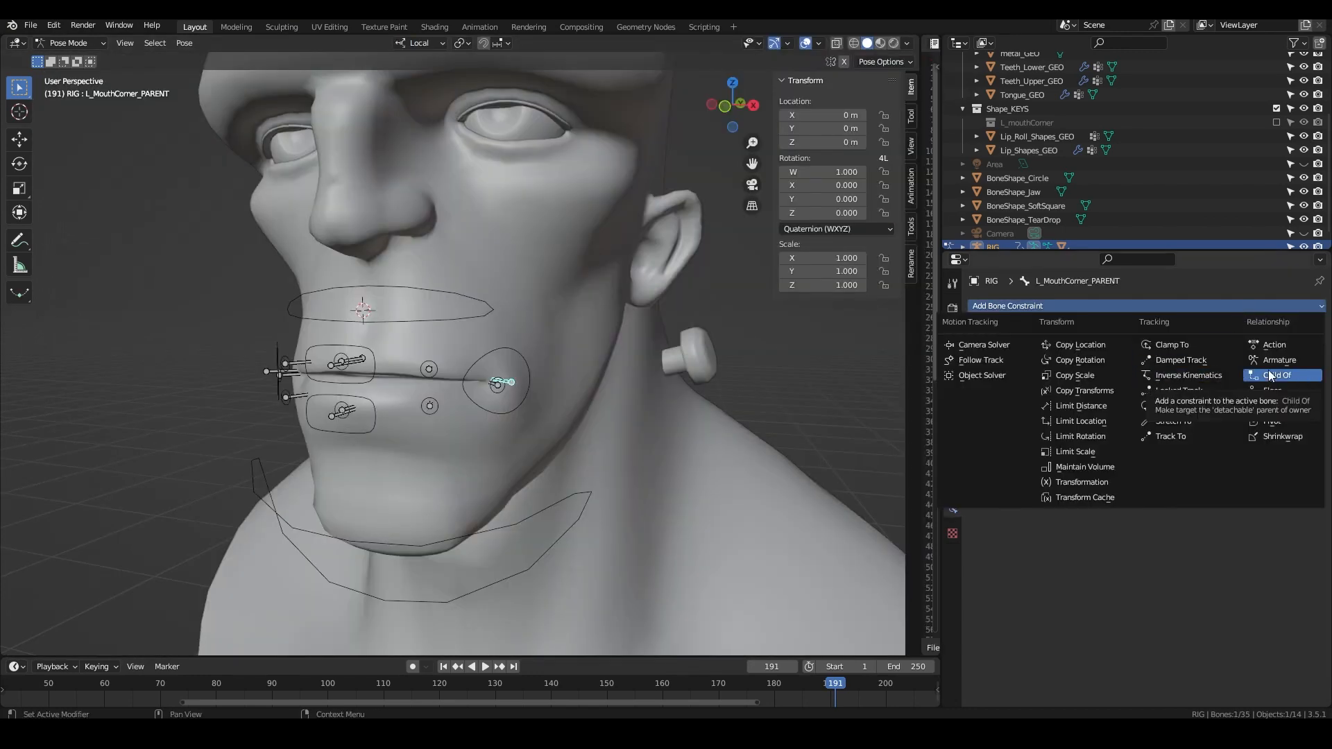
pyautogui.click(1278, 359)
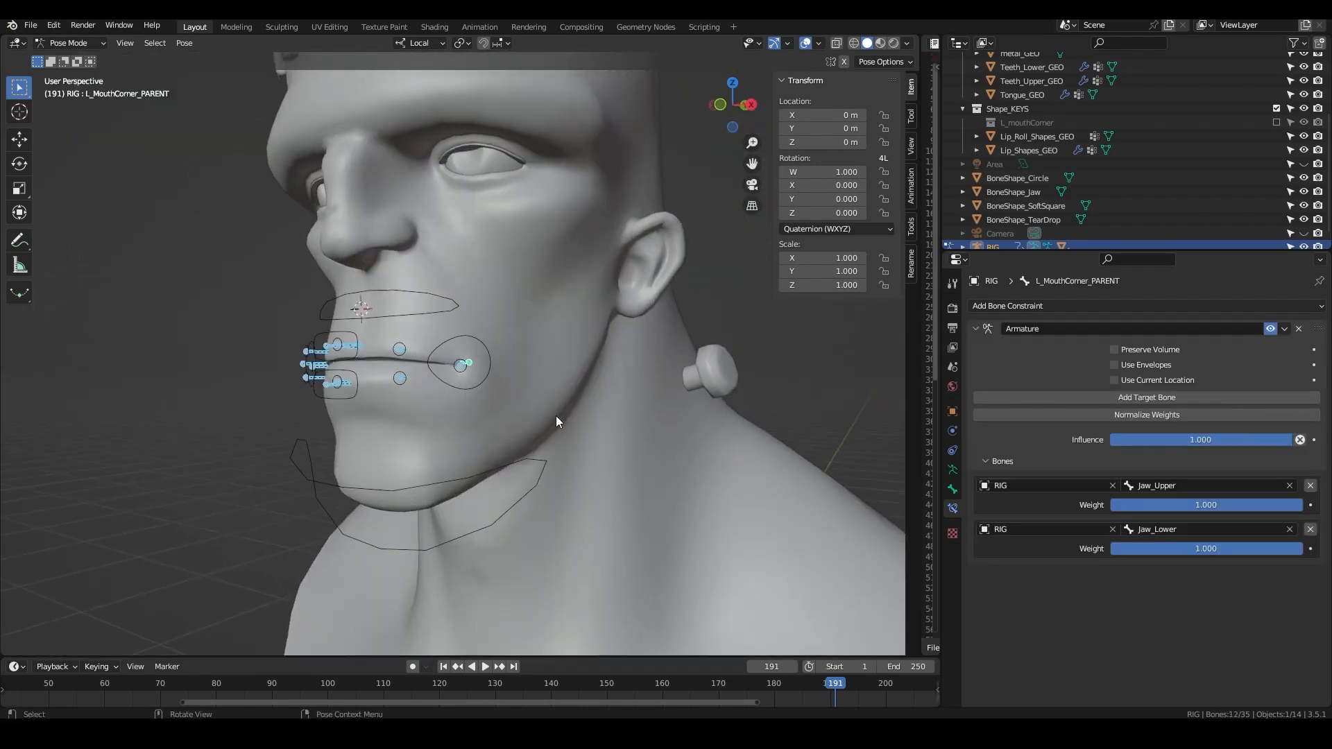
pyautogui.click(184, 43)
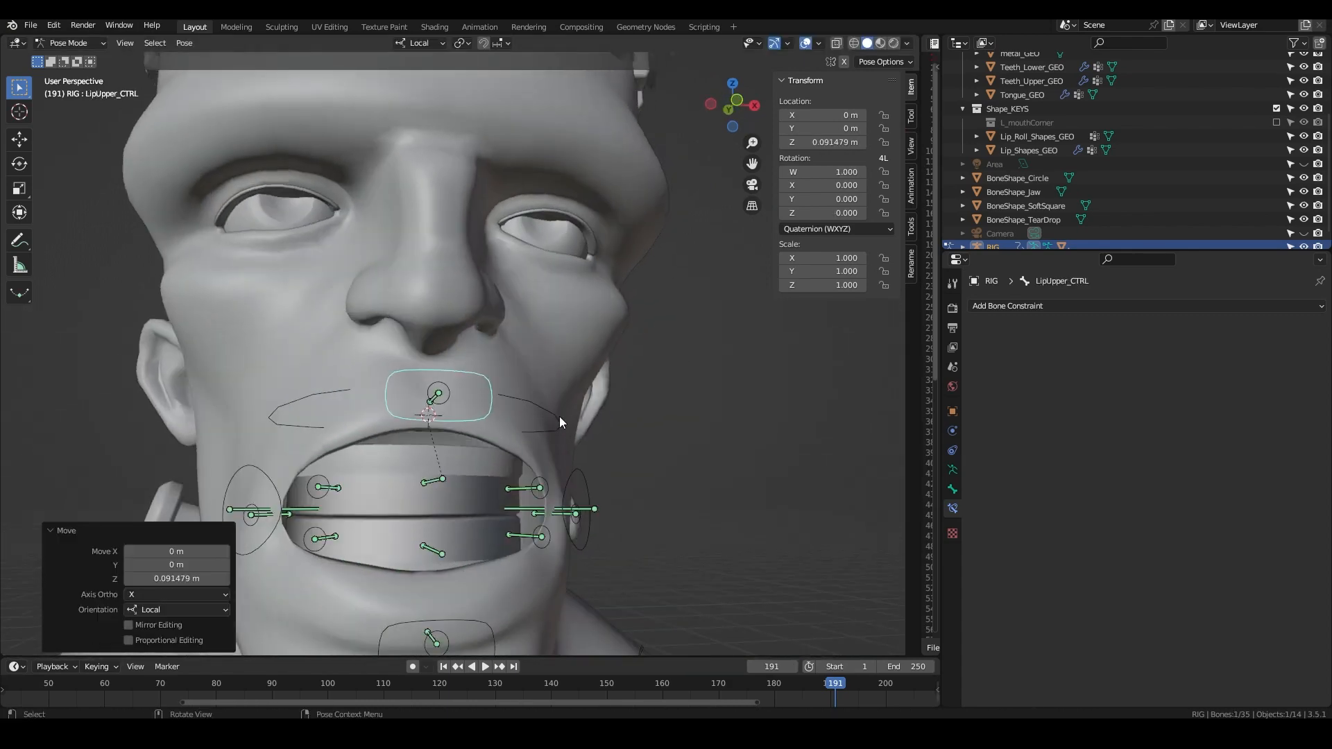
# - Make L_UpperLip_PARENT copy LipUpper_CTRL's location in local space at 0.7 influence with offset
pyautogui.click(525, 488)
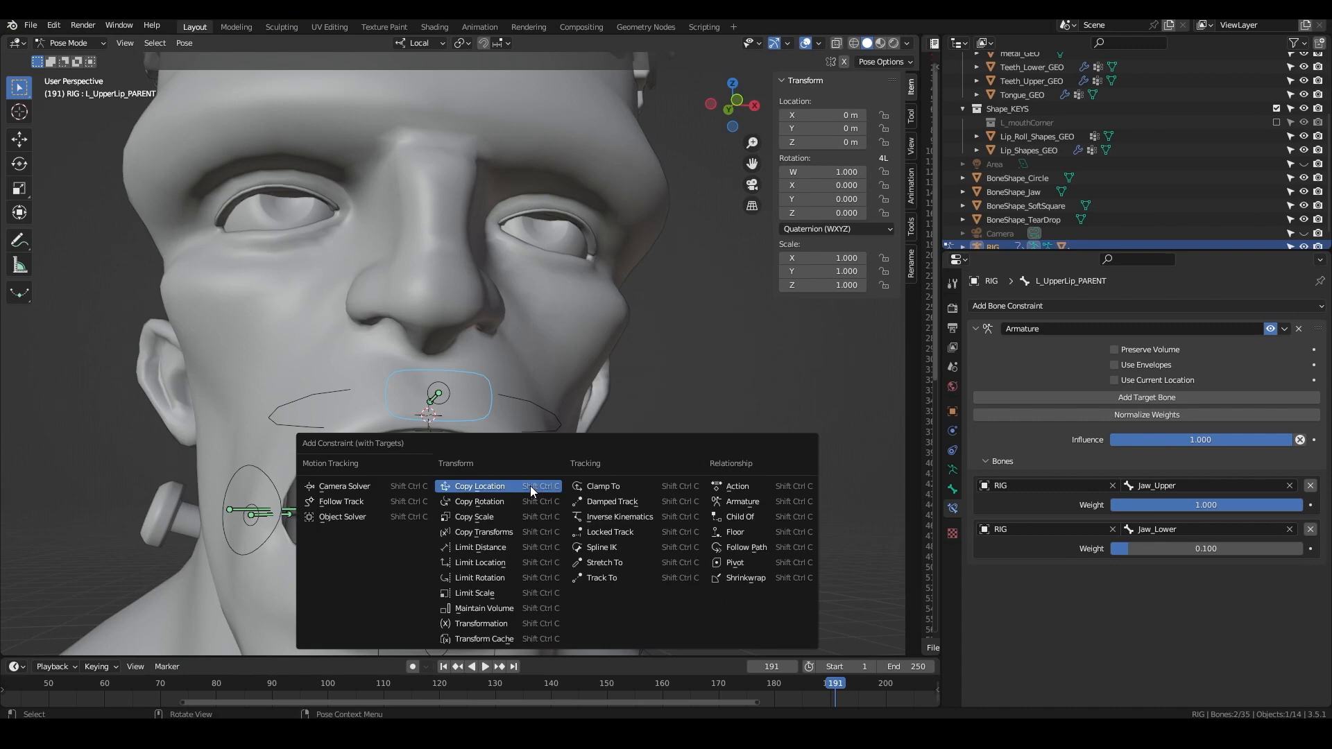
pyautogui.click(479, 485)
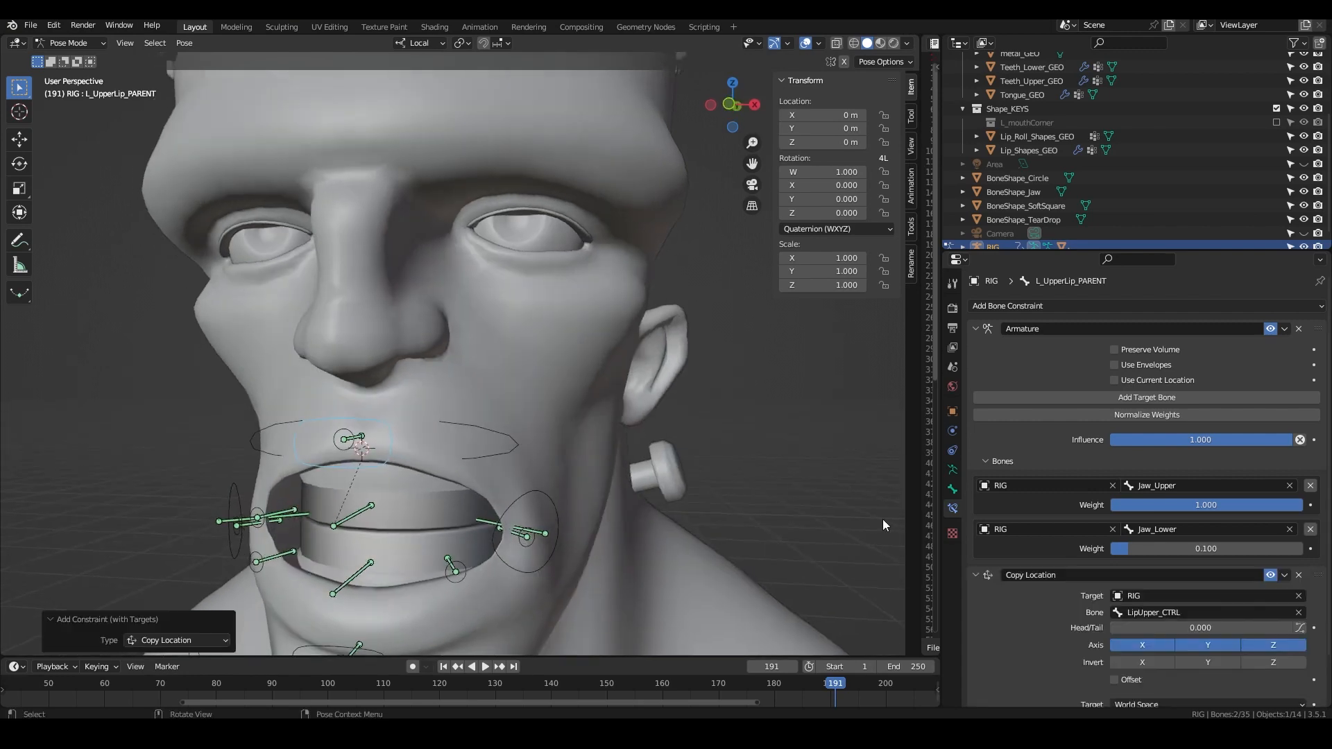
pyautogui.scroll(-3)
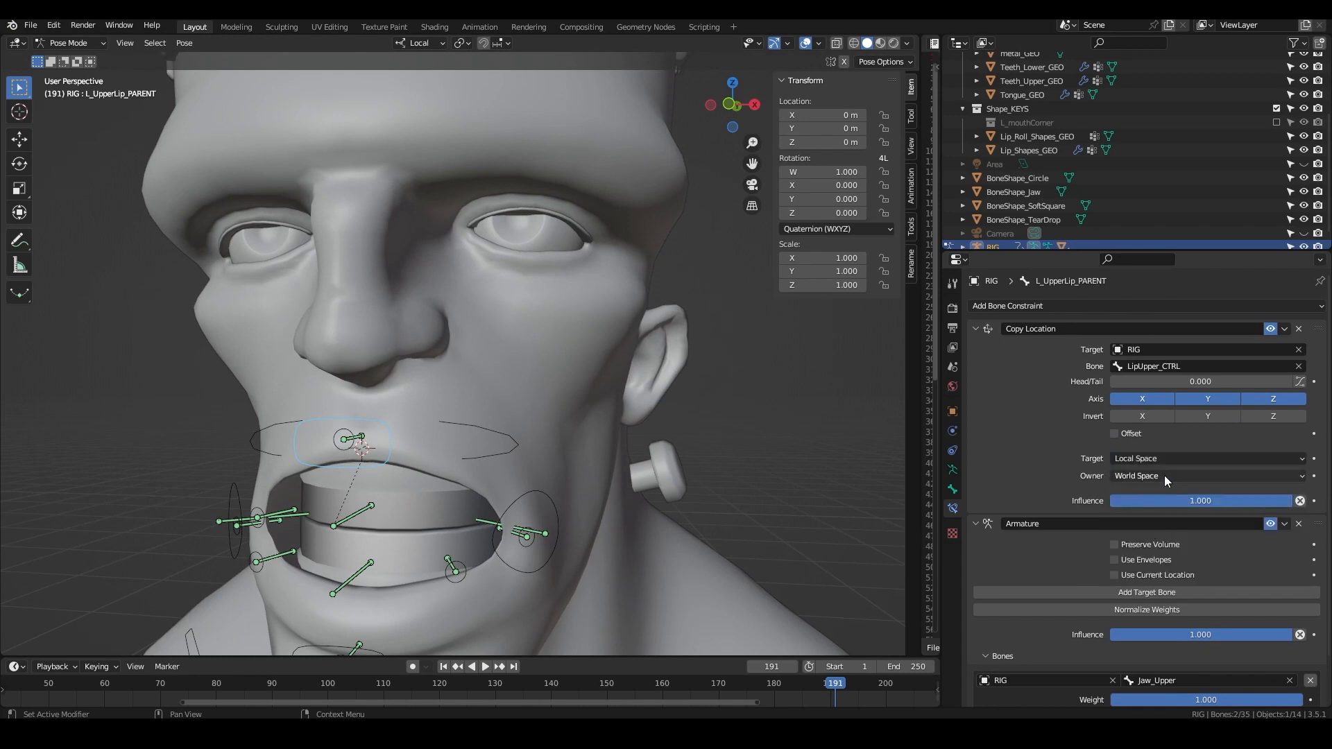
pyautogui.click(1204, 476)
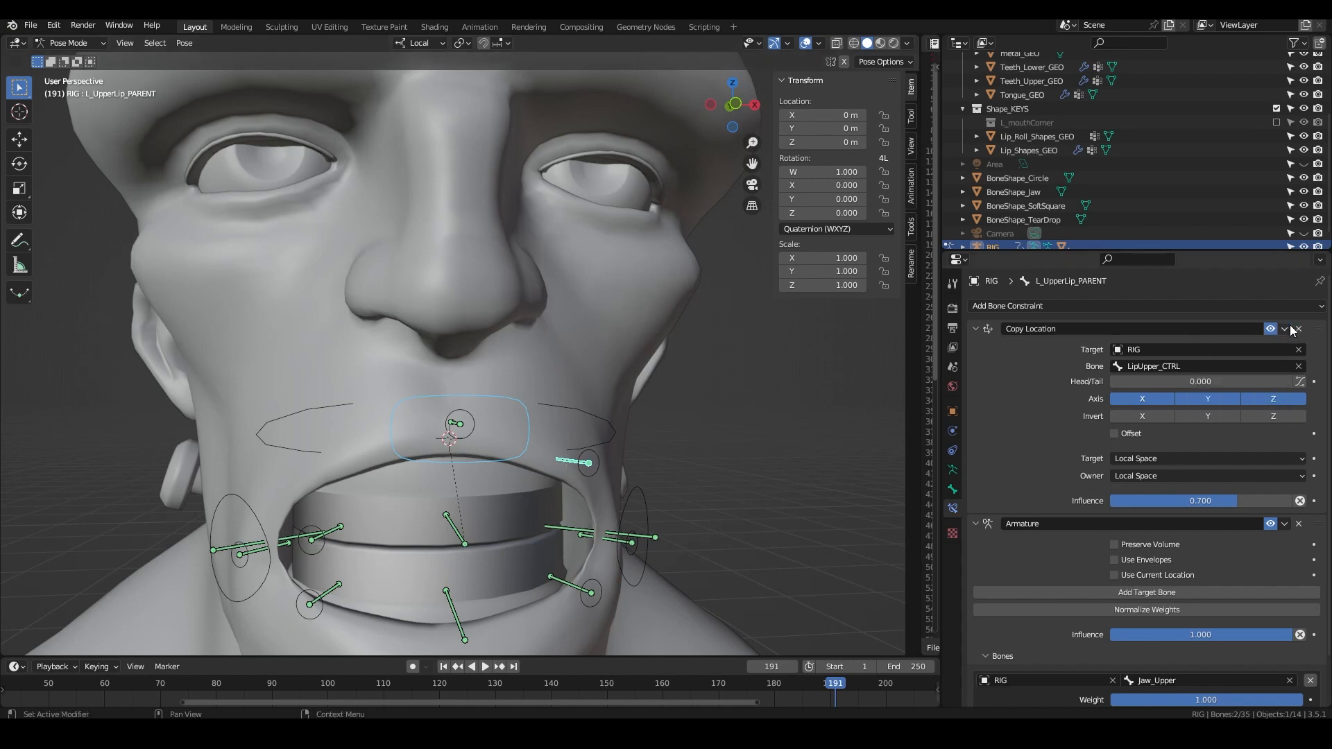
pyautogui.click(1206, 366)
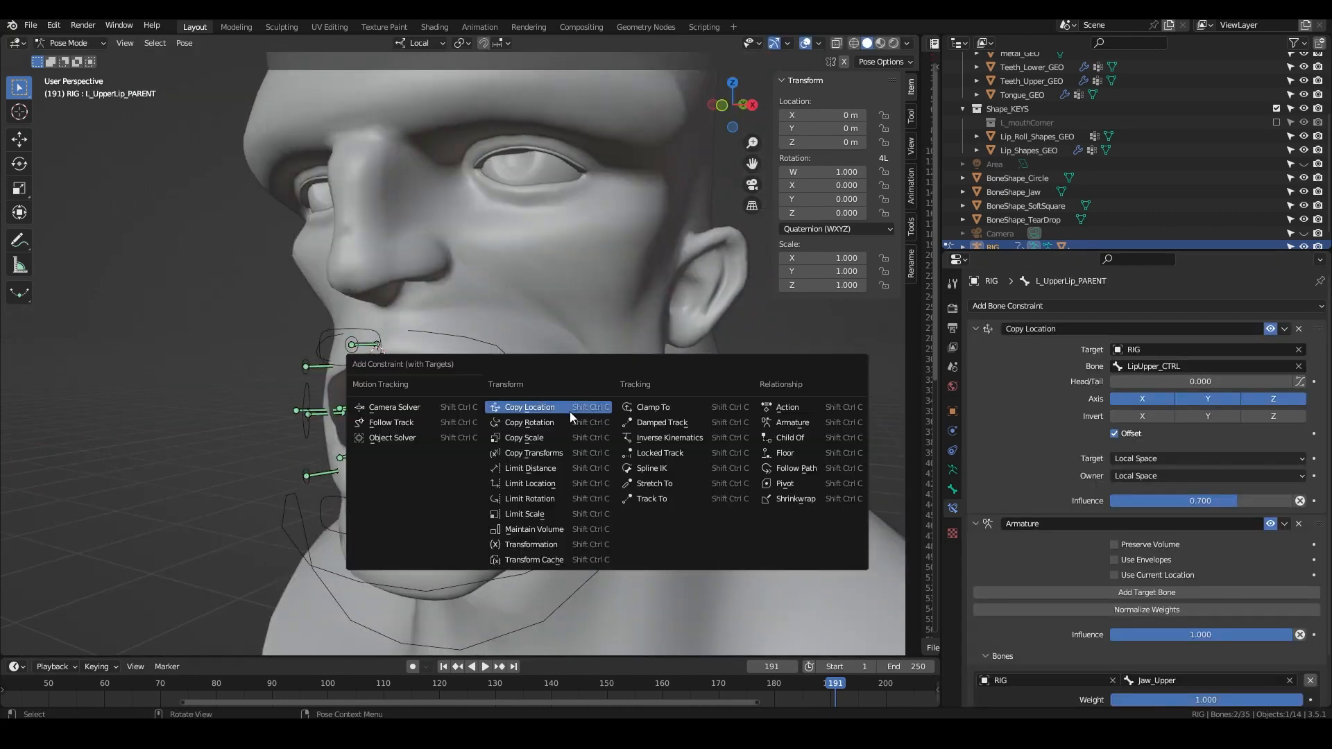
# - Add the same Copy Location setup to R_UpperLip_PARENT
pyautogui.click(529, 406)
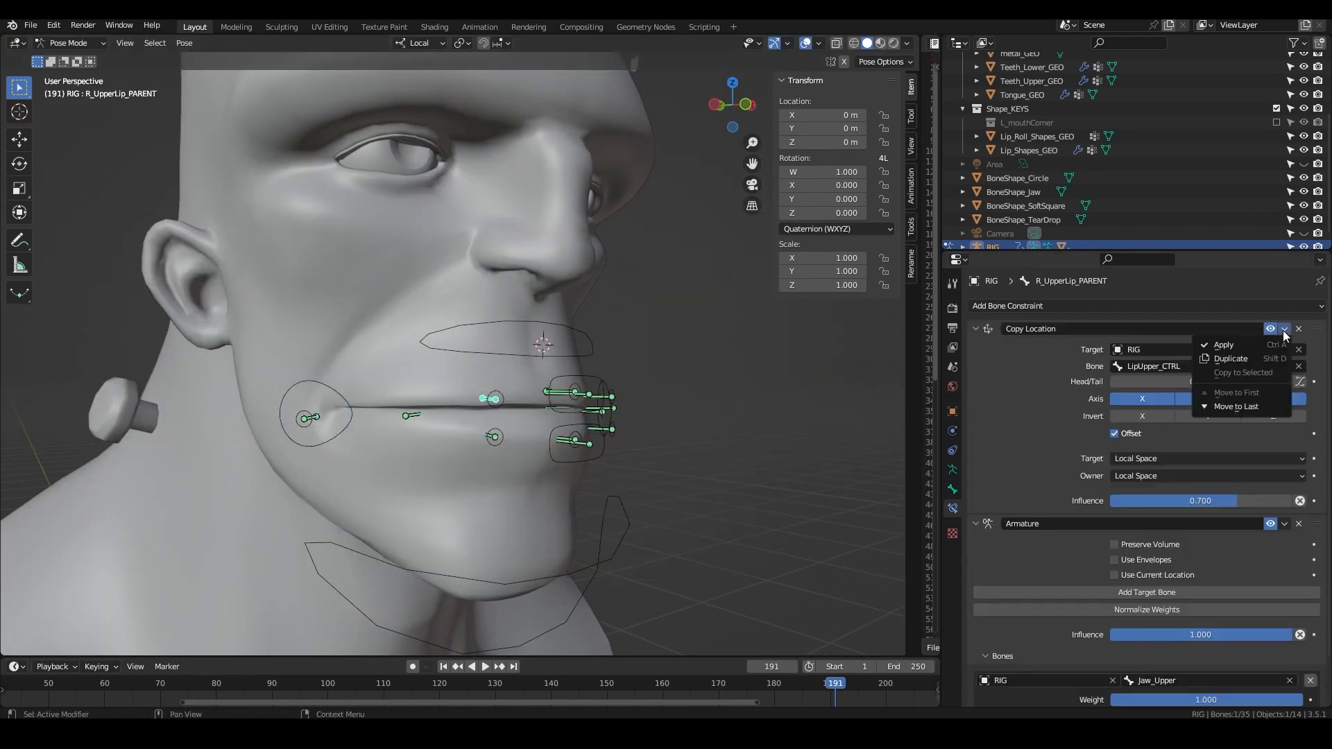
pyautogui.click(1231, 358)
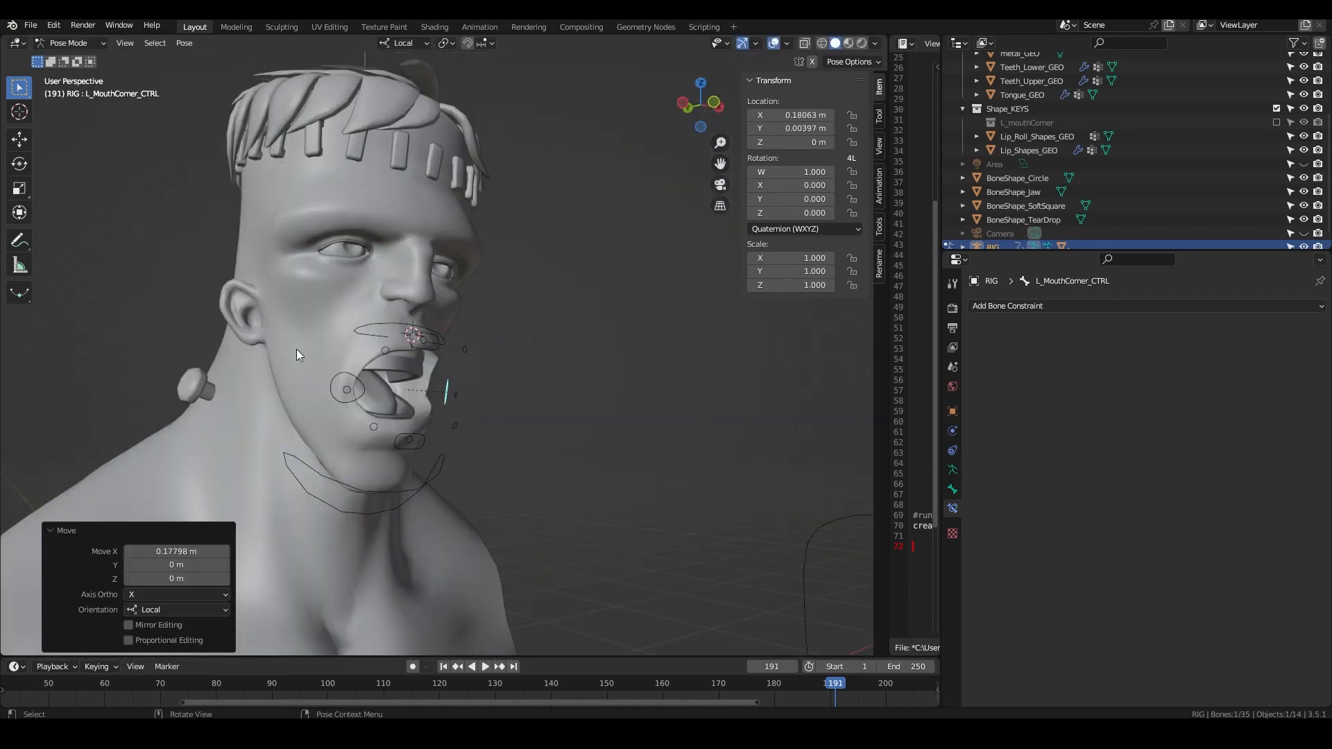
# - Select Jaw_Upper and start rotating it along local X to test the lips following
pyautogui.click(411, 335)
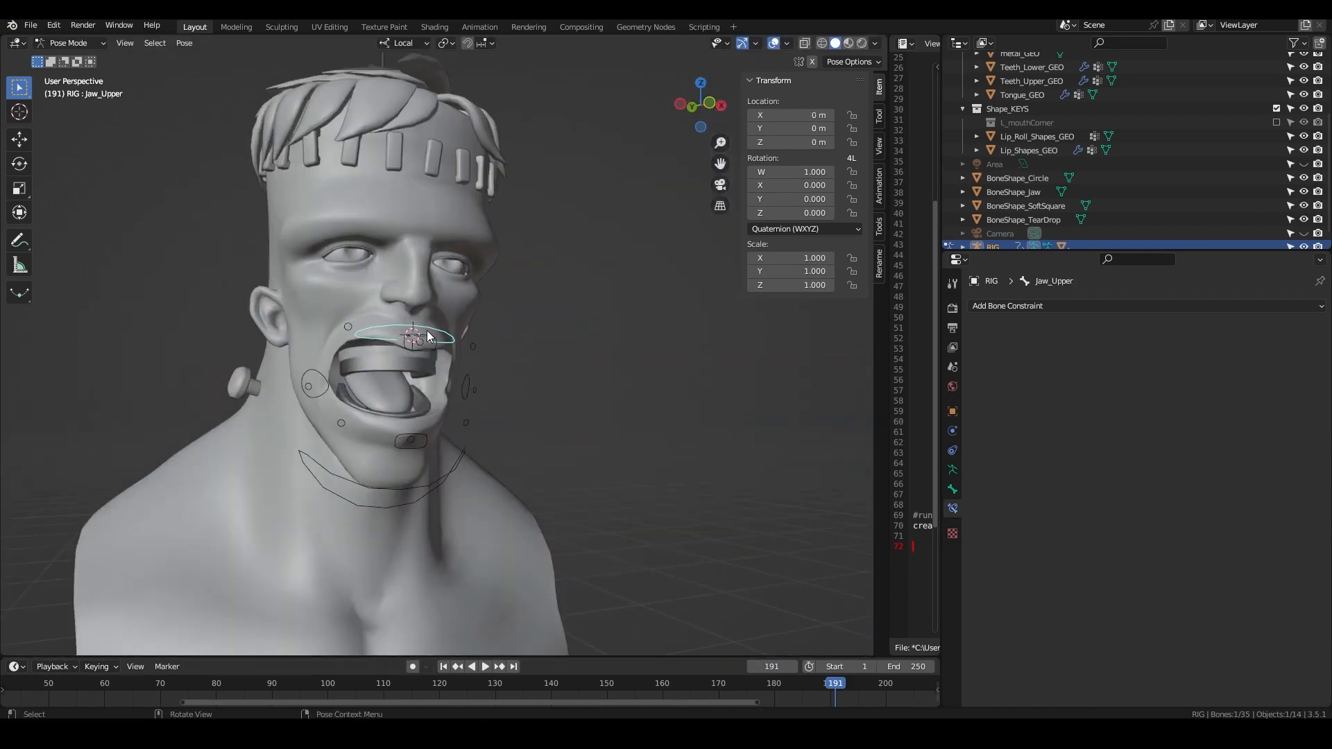
pyautogui.press('r')
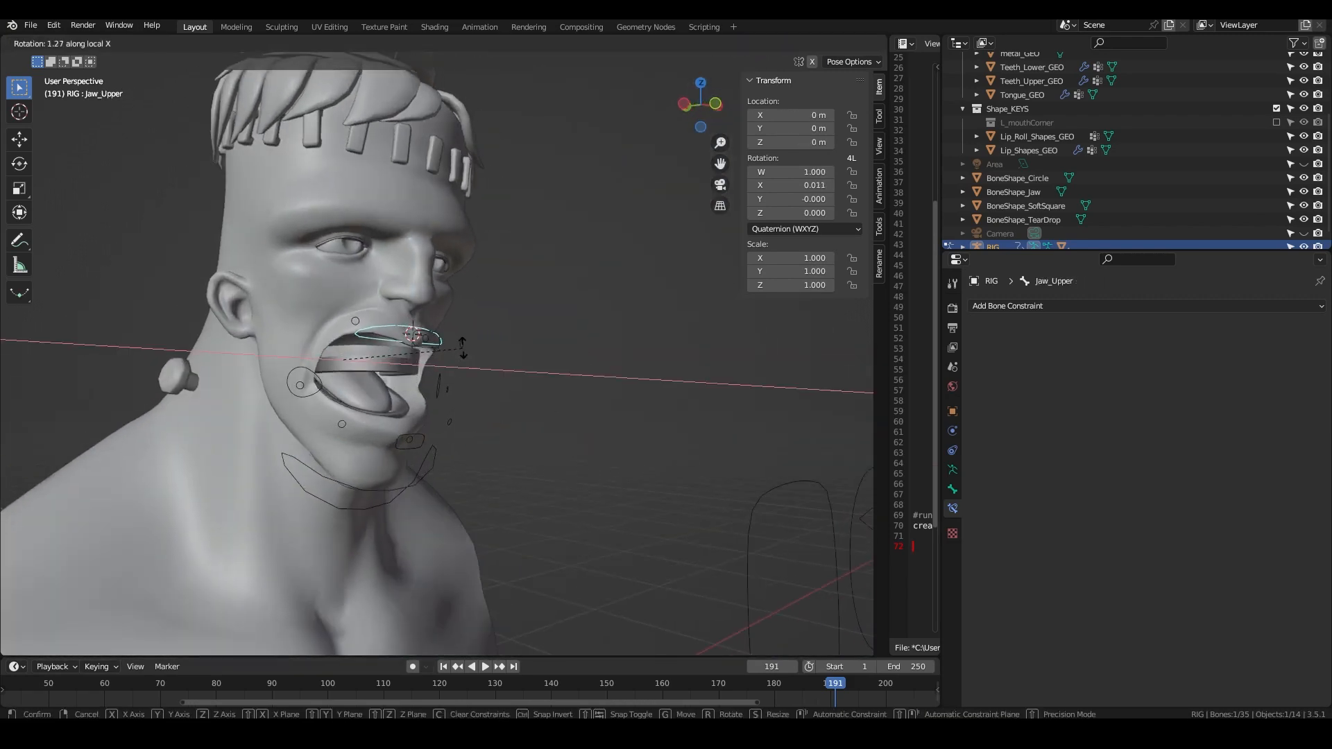